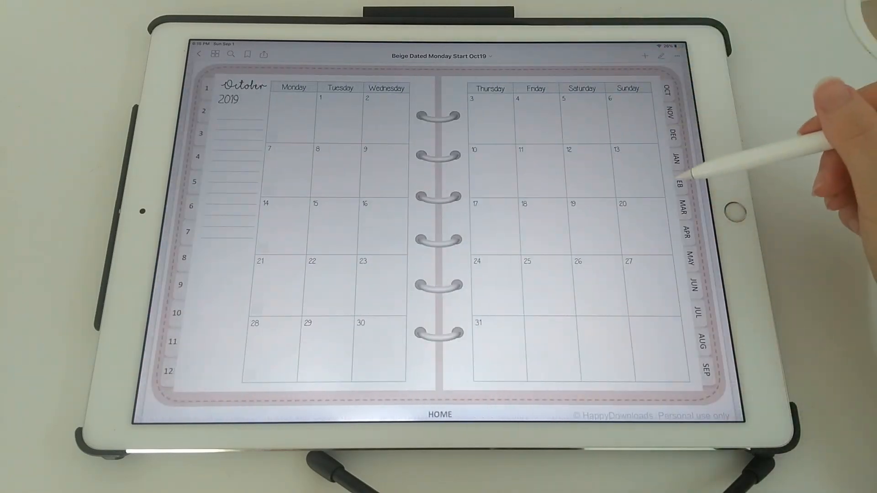
Follow index links and HOME, then the OCT tab to the week of 21 October
{"action": "left_click", "coordinate": [272, 204]}
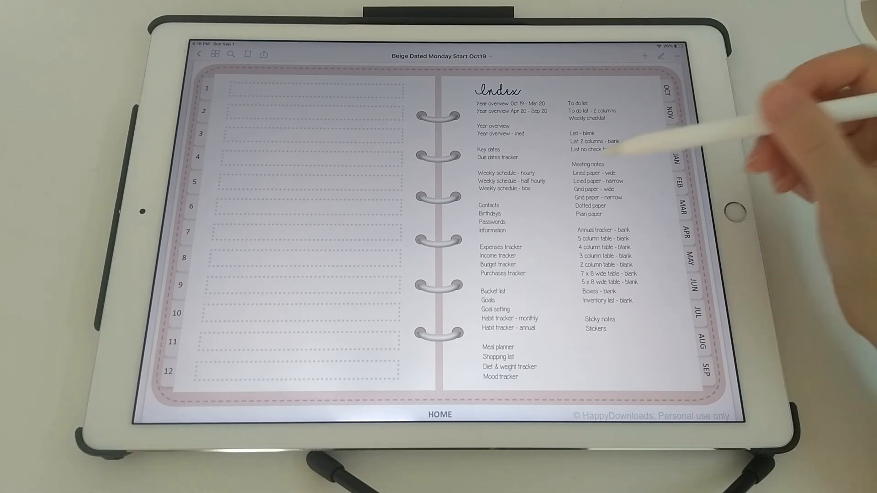
{"action": "left_click", "coordinate": [500, 247]}
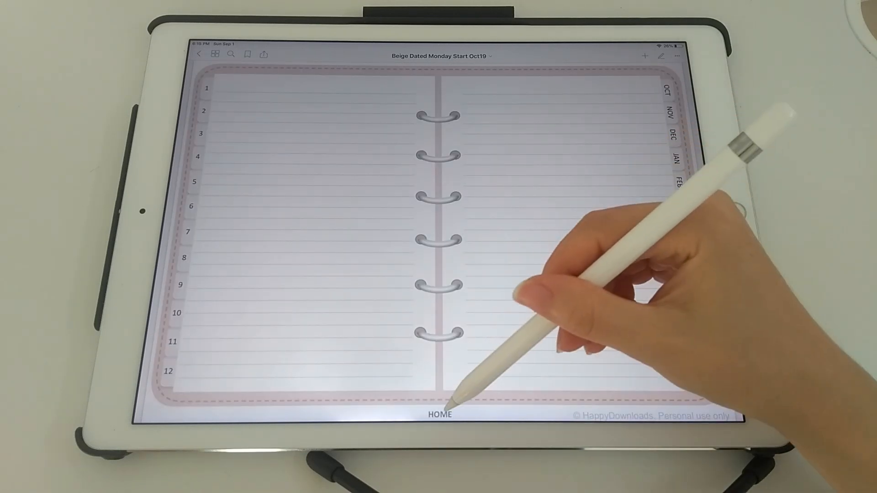
{"action": "left_click", "coordinate": [438, 414]}
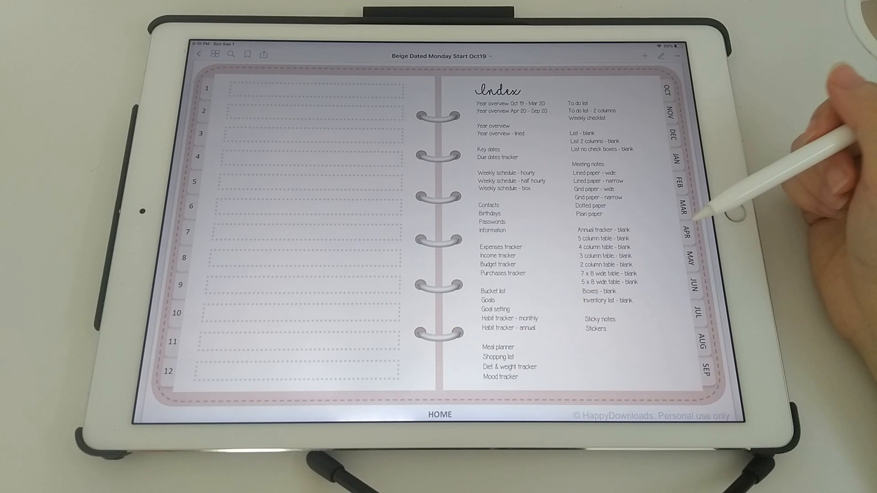
{"action": "left_click", "coordinate": [509, 318]}
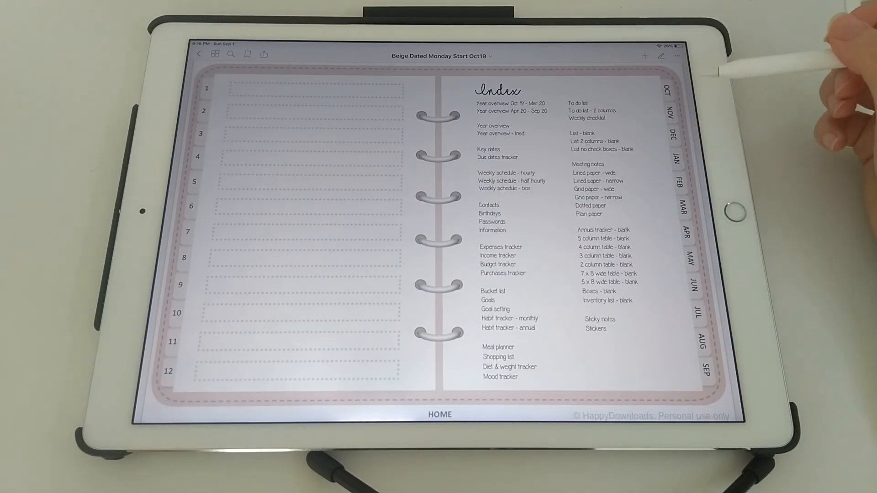
{"action": "mouse_move", "coordinate": [667, 90]}
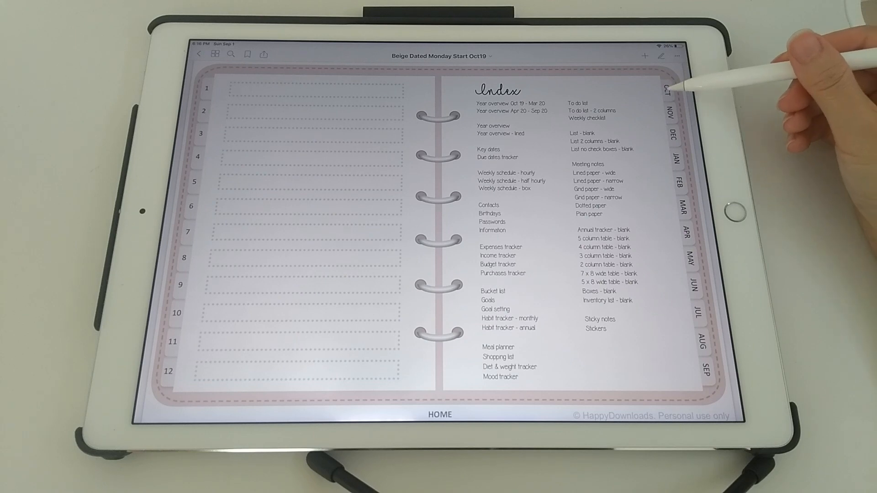
{"action": "left_click", "coordinate": [668, 117]}
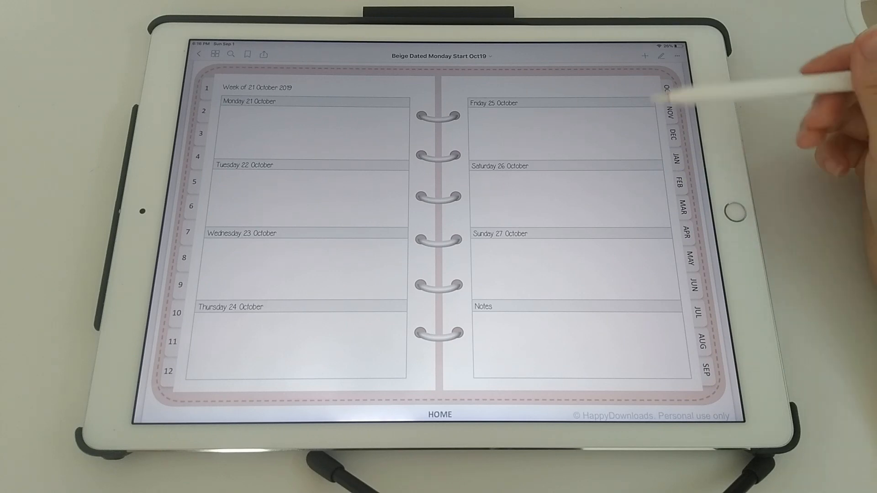
Jump to the November 2019 monthly calendar using the NOV tab
{"action": "left_click", "coordinate": [669, 85]}
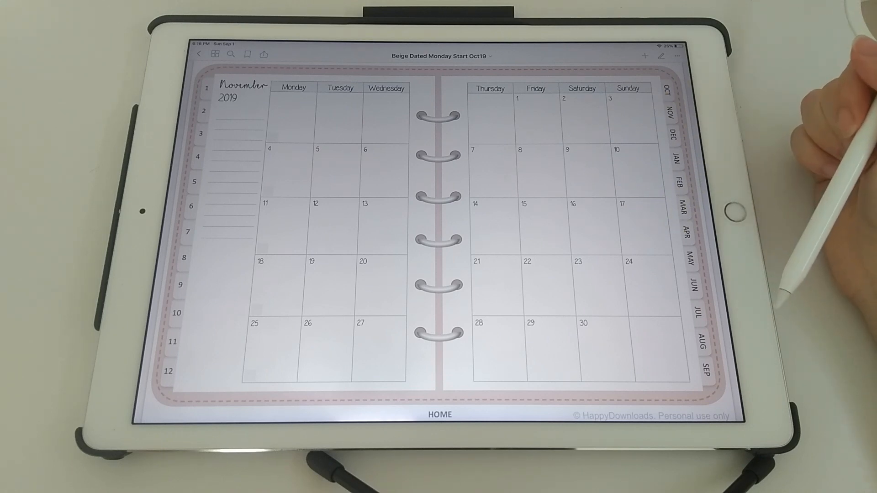
{"action": "mouse_move", "coordinate": [795, 223]}
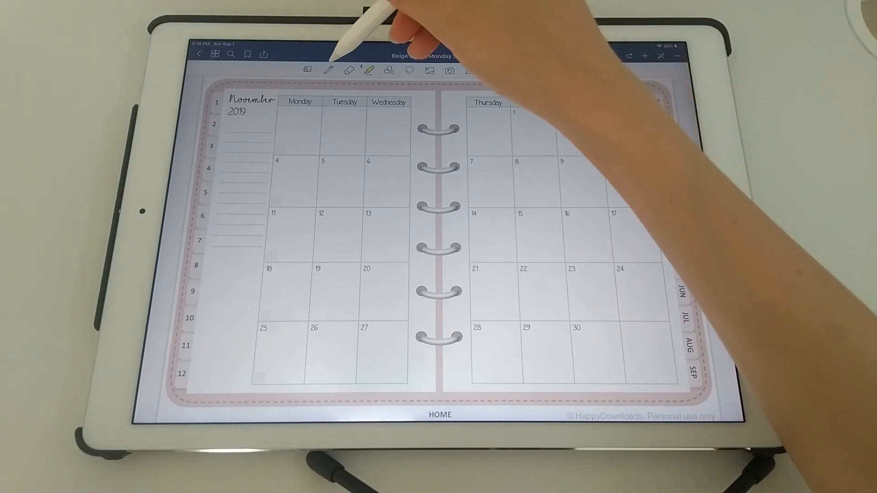
Write test numbers on the November spread with Ball Pen, then pick an eraser size
{"action": "left_click", "coordinate": [328, 70]}
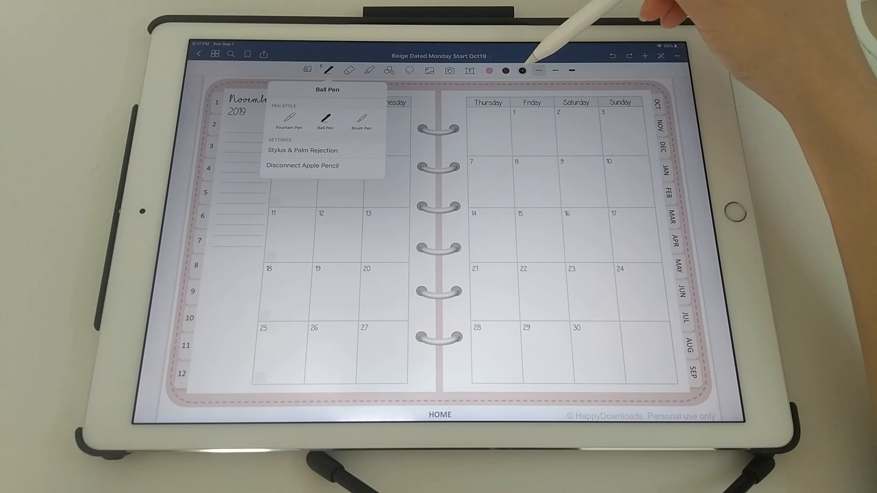
{"action": "left_click", "coordinate": [522, 70]}
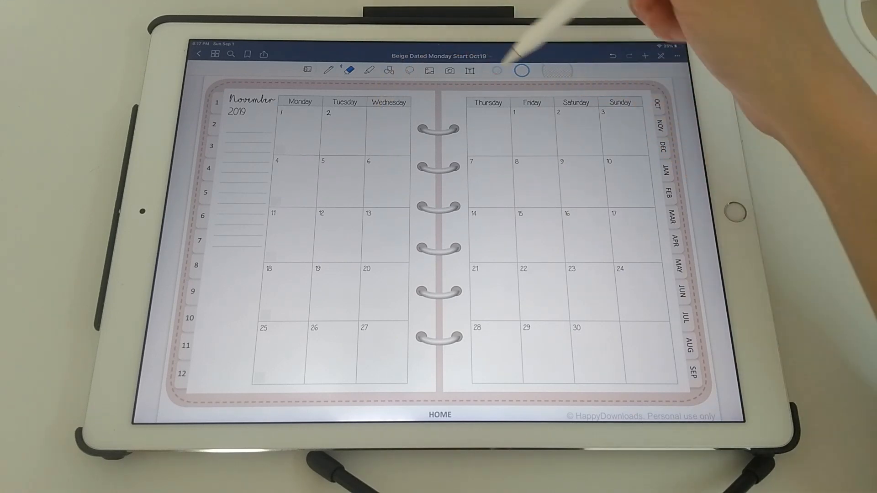
{"action": "left_click", "coordinate": [372, 112]}
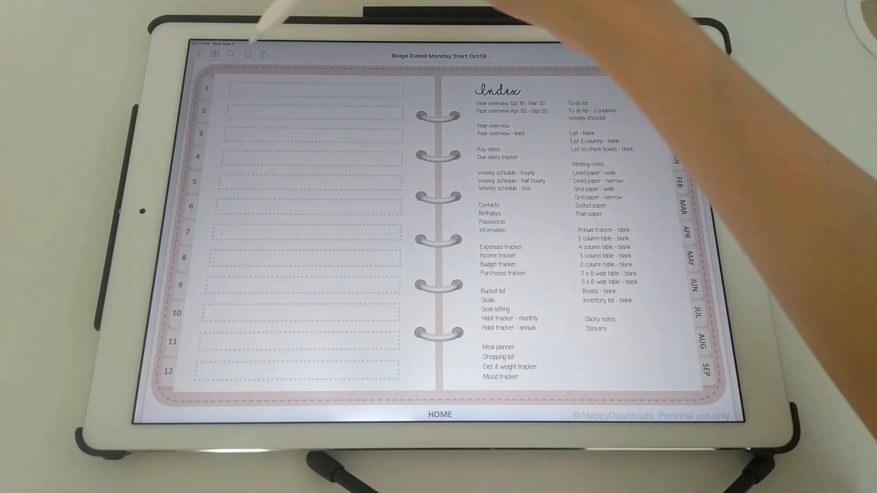
Type 'Habits' as the label beside number 1 on the index page
{"action": "left_click", "coordinate": [264, 54]}
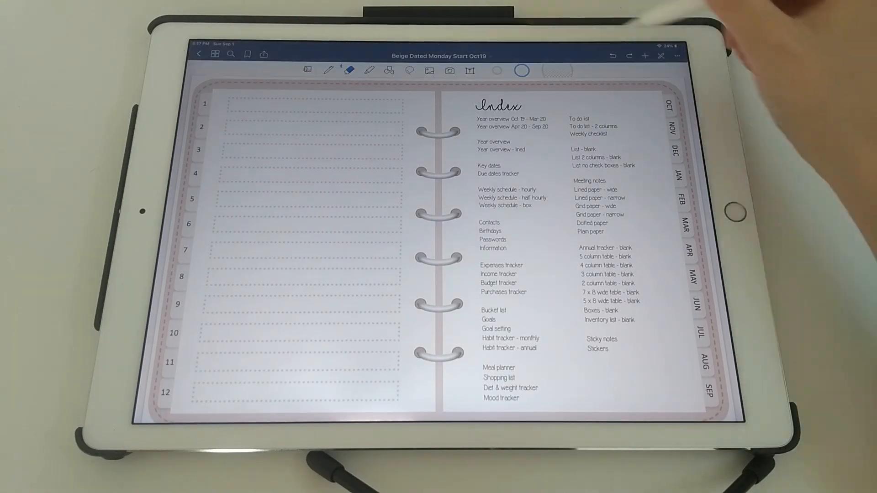
{"action": "left_click", "coordinate": [329, 71]}
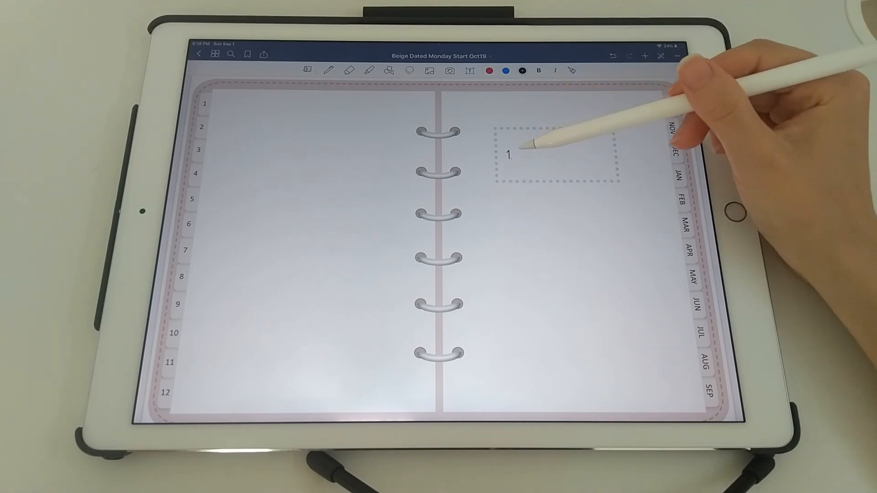
{"action": "left_click", "coordinate": [554, 154]}
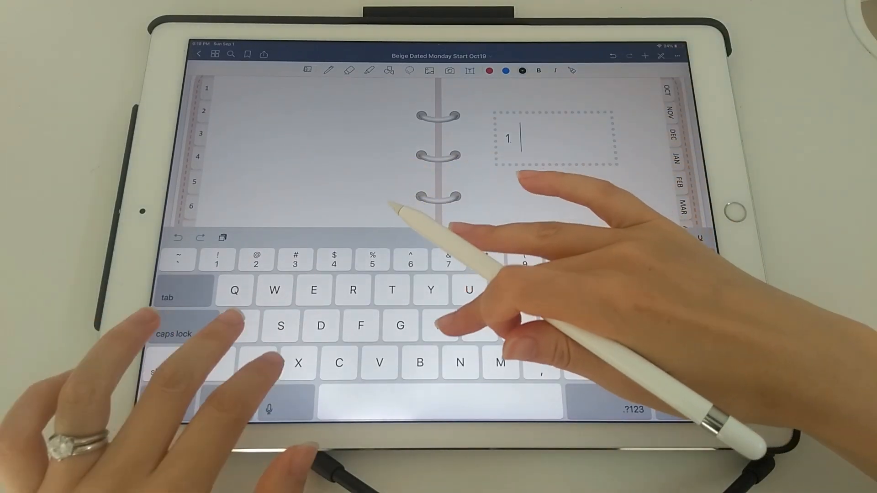
{"action": "type", "text": "Habits"}
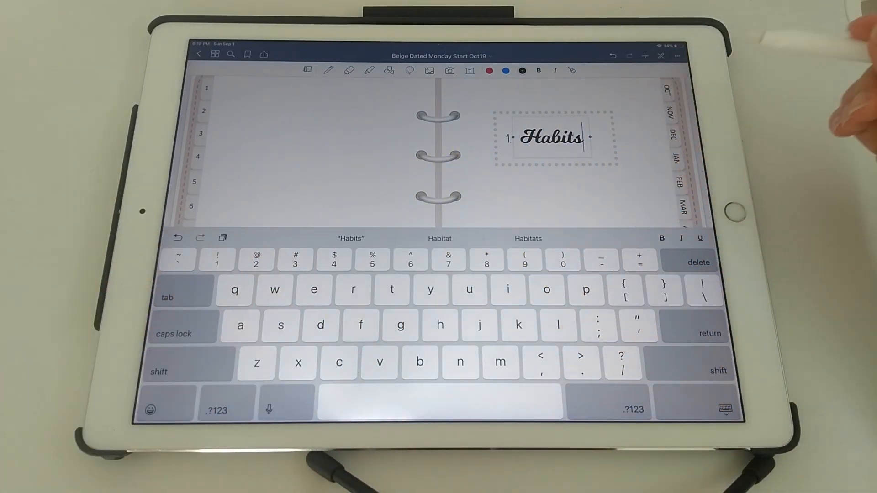
{"action": "left_click", "coordinate": [713, 409]}
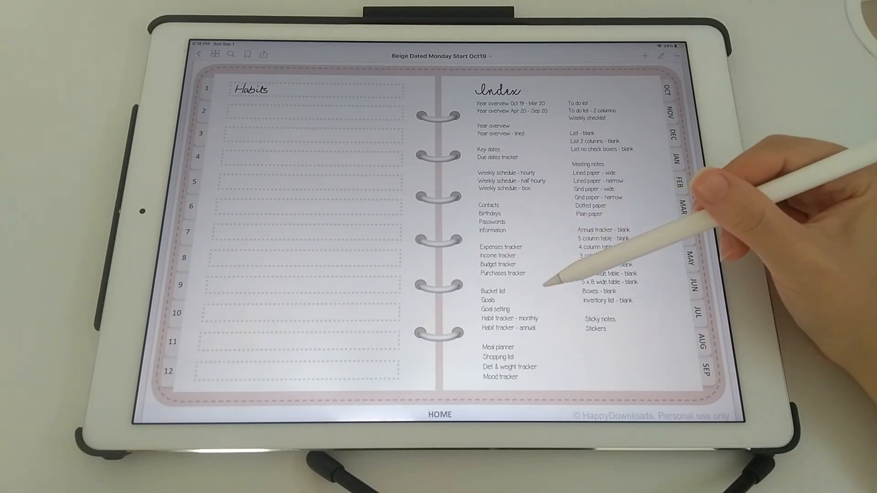
Open the monthly habit tracker and select page 110 in thumbnails for copying
{"action": "left_click", "coordinate": [509, 319]}
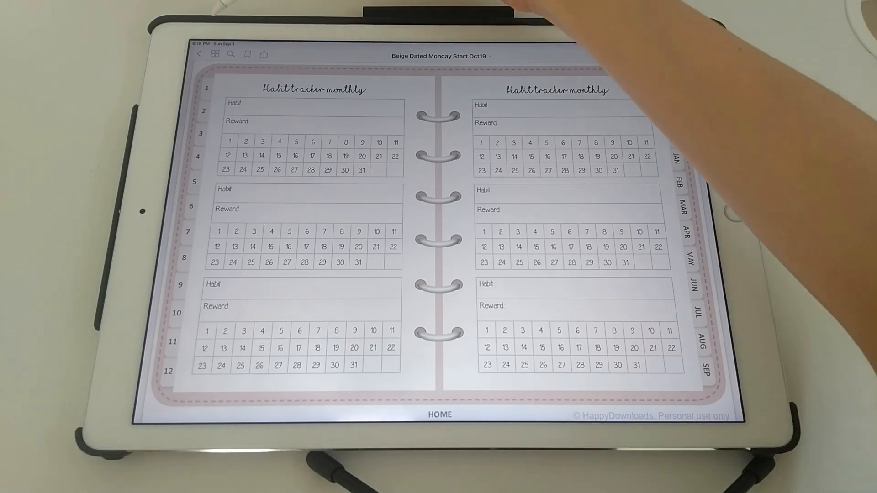
{"action": "left_click", "coordinate": [216, 55]}
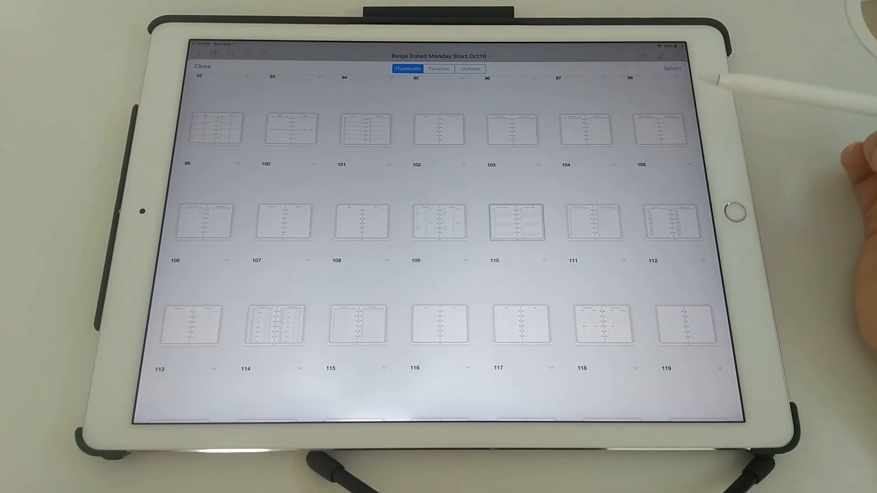
{"action": "left_click", "coordinate": [673, 68]}
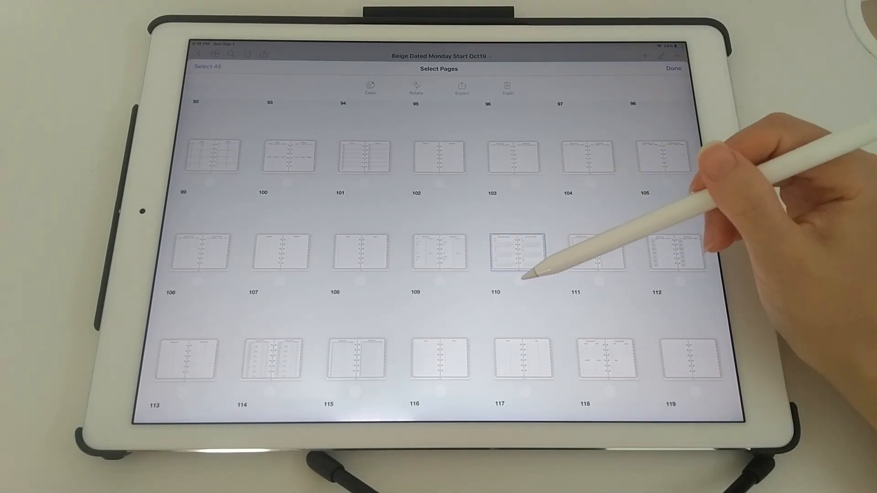
{"action": "left_click", "coordinate": [370, 87]}
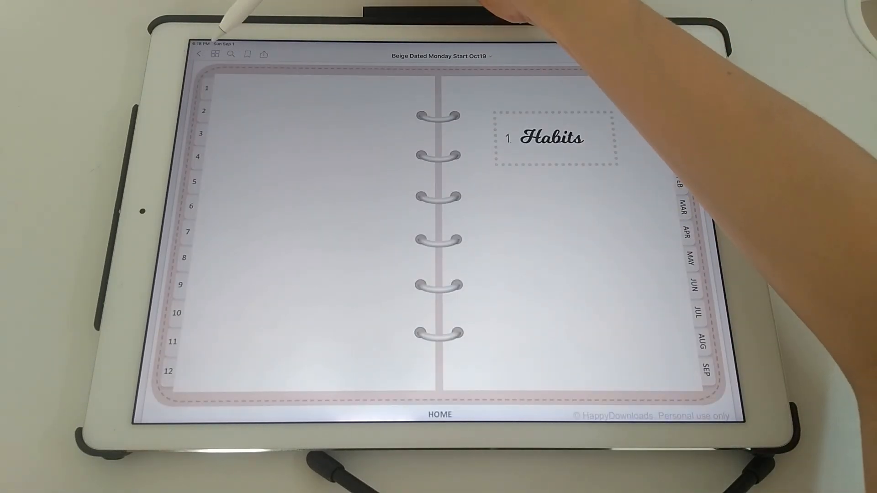
Paste the habit tracker pages after divider page 78 and open the new page 79
{"action": "left_click", "coordinate": [215, 54]}
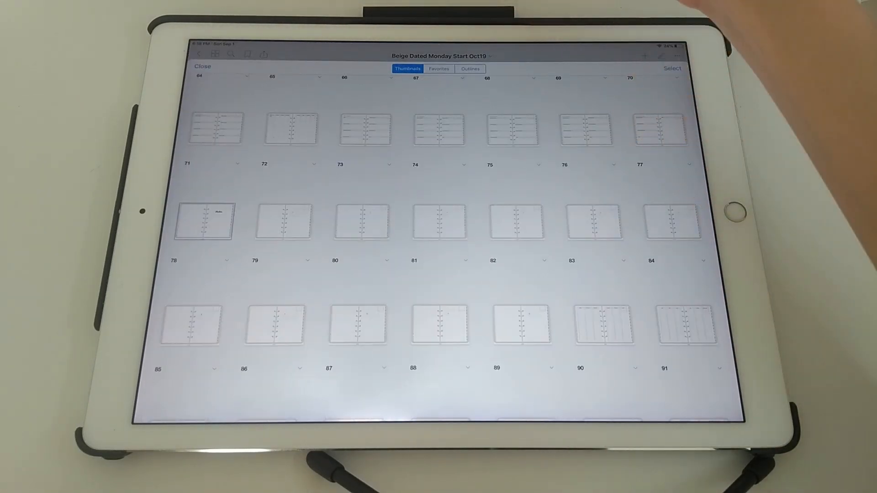
{"action": "left_click", "coordinate": [203, 220]}
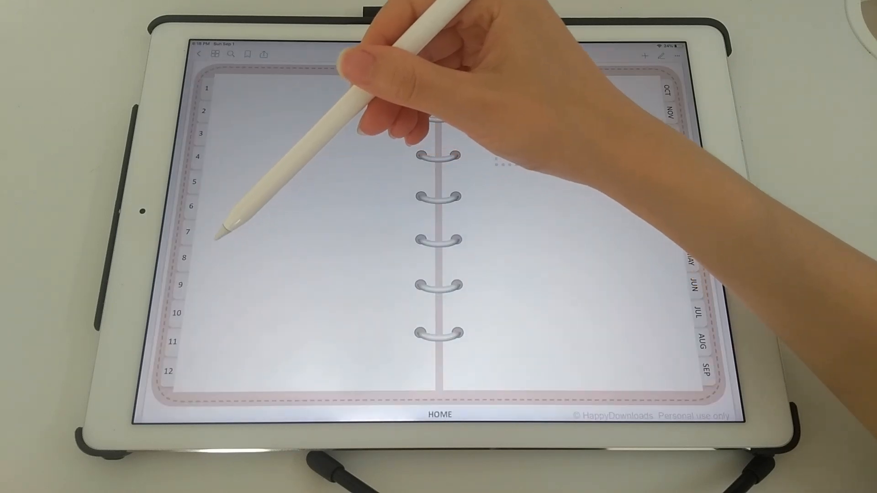
{"action": "left_click", "coordinate": [215, 55]}
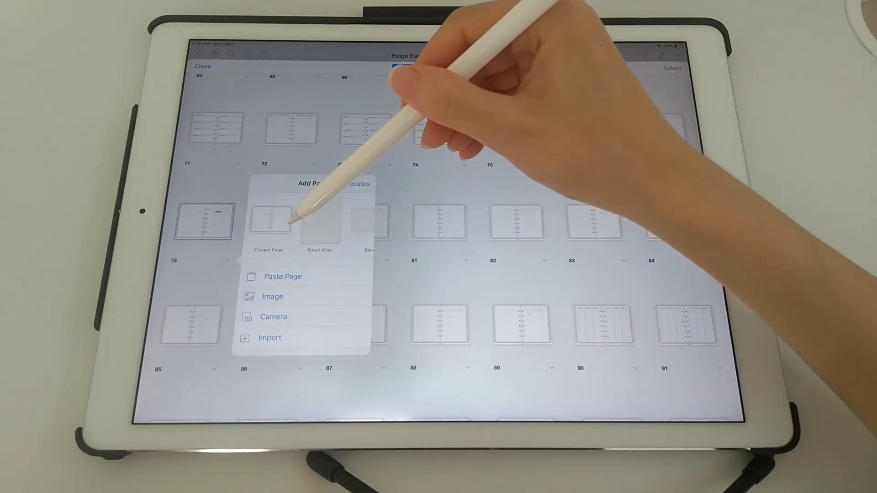
{"action": "left_click", "coordinate": [283, 276]}
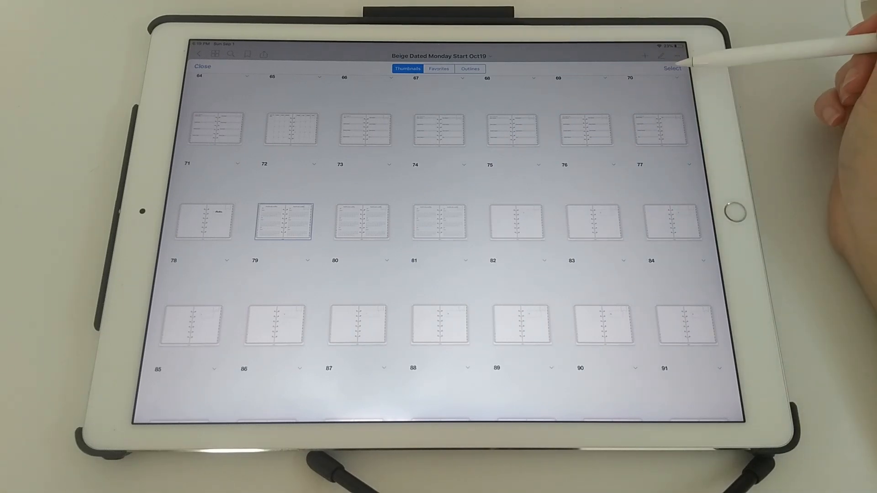
{"action": "left_click", "coordinate": [672, 68]}
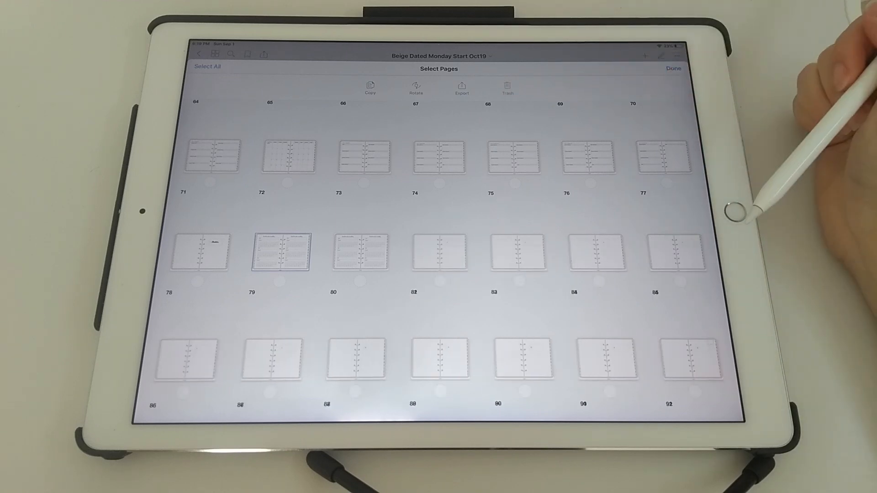
{"action": "left_click", "coordinate": [672, 68]}
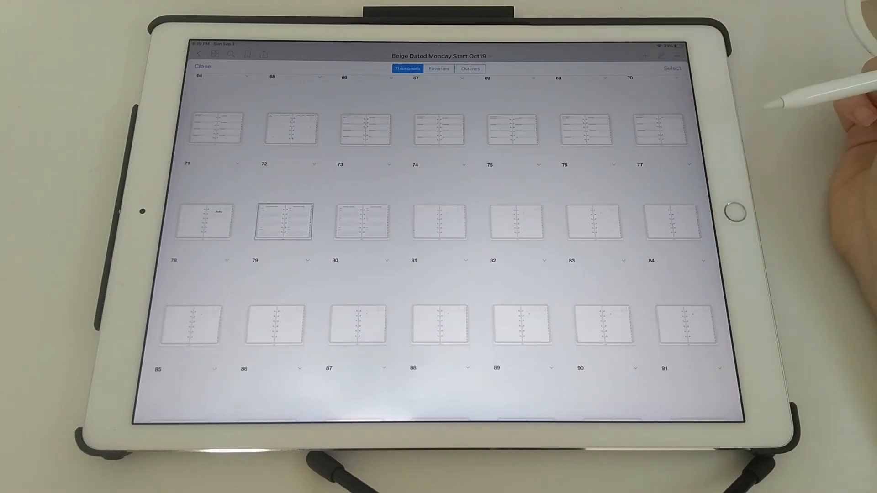
{"action": "left_click", "coordinate": [282, 220]}
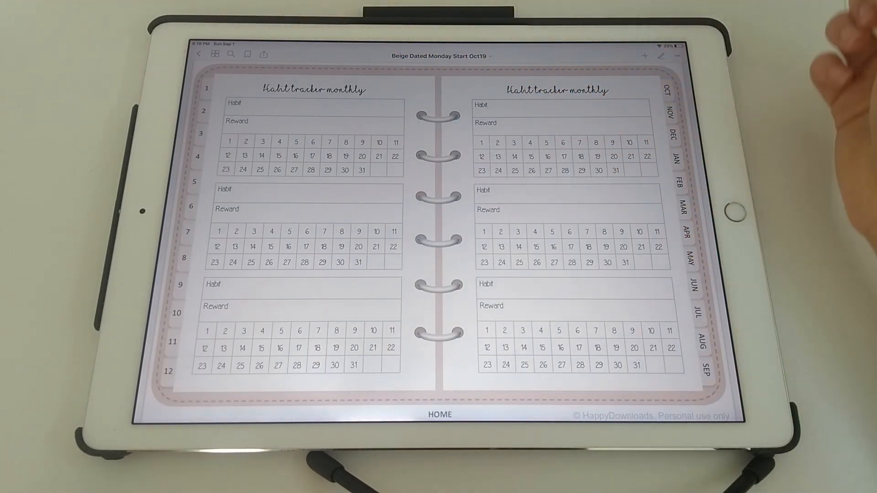
Open the Habits divider tab, then follow its Habits link back to the index
{"action": "left_click", "coordinate": [669, 92]}
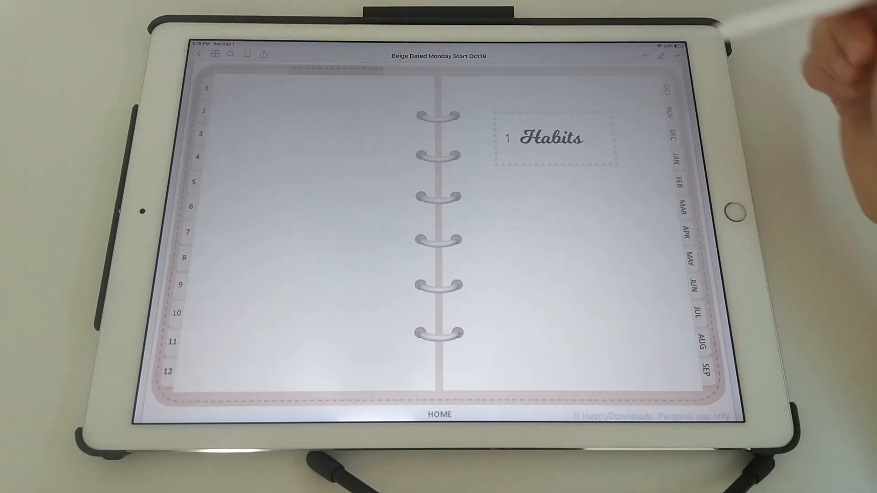
{"action": "left_click", "coordinate": [551, 138]}
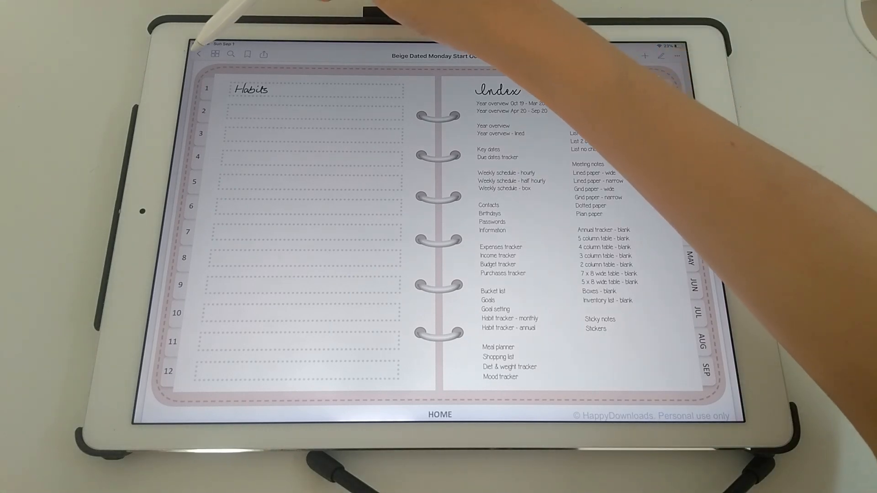
Open StickersLibrary in a new tab on its floral page, in edit mode
{"action": "left_click", "coordinate": [199, 55]}
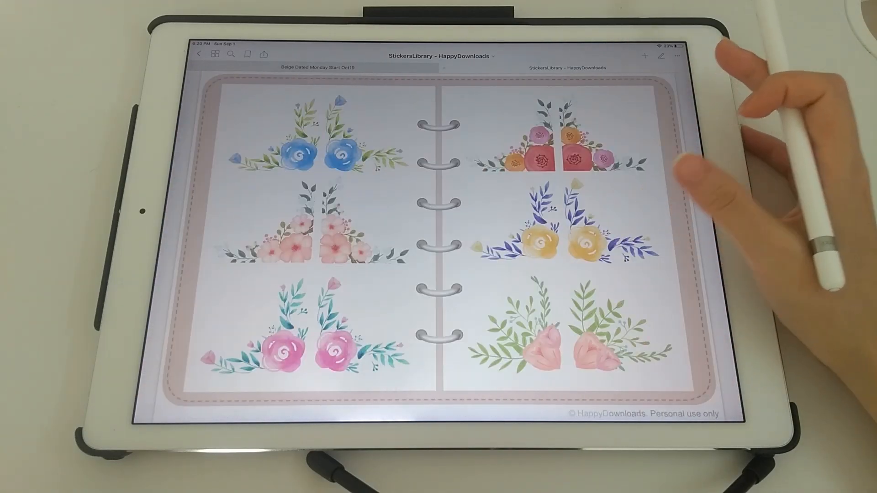
{"action": "left_click", "coordinate": [215, 54]}
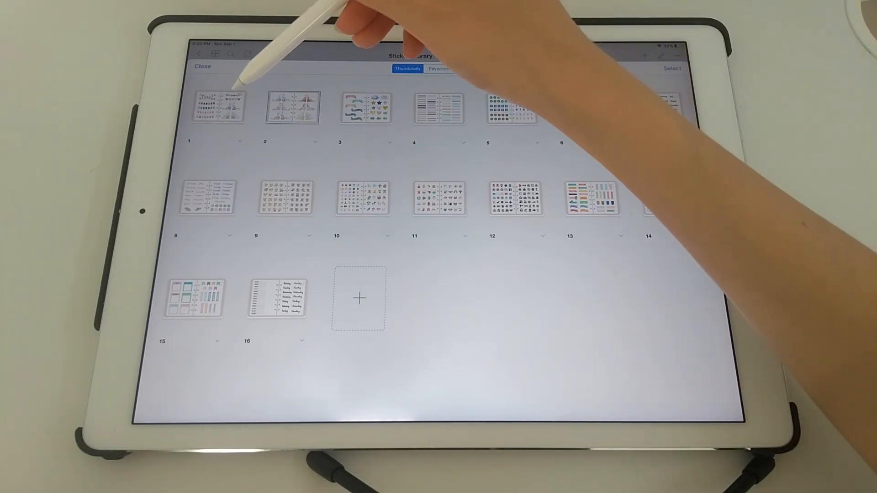
{"action": "left_click", "coordinate": [673, 68]}
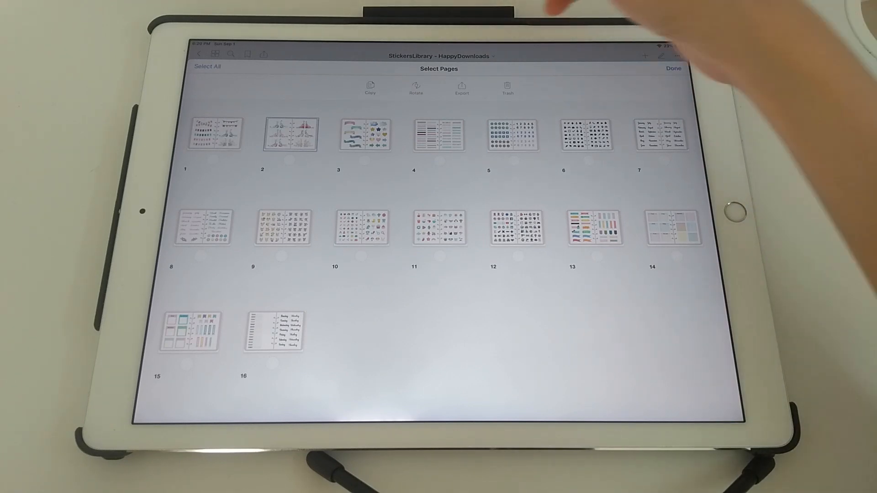
{"action": "left_click", "coordinate": [673, 68]}
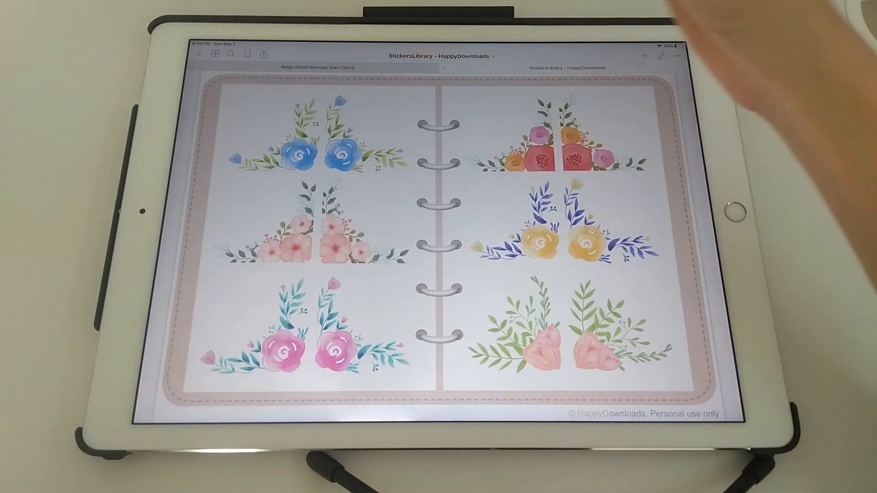
{"action": "left_click", "coordinate": [661, 55]}
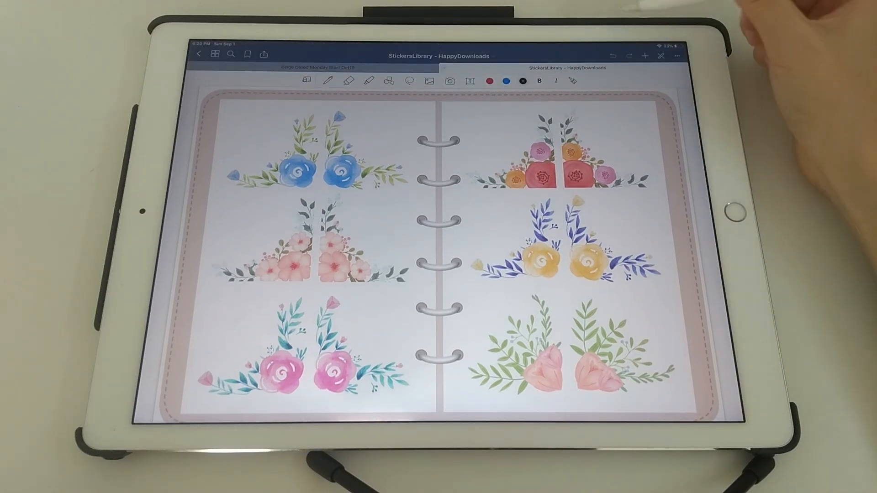
Lasso-copy the pink rose sticker and paste it on the index page's lower left
{"action": "left_click", "coordinate": [408, 80]}
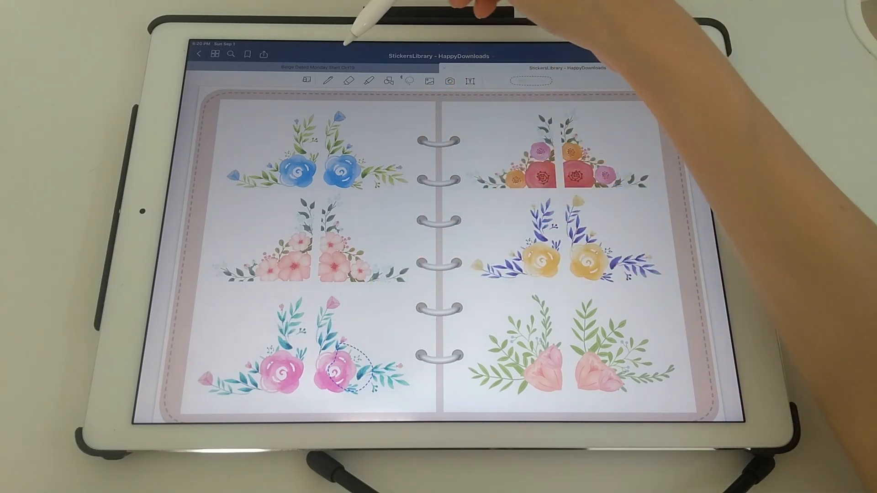
{"action": "left_click", "coordinate": [317, 67]}
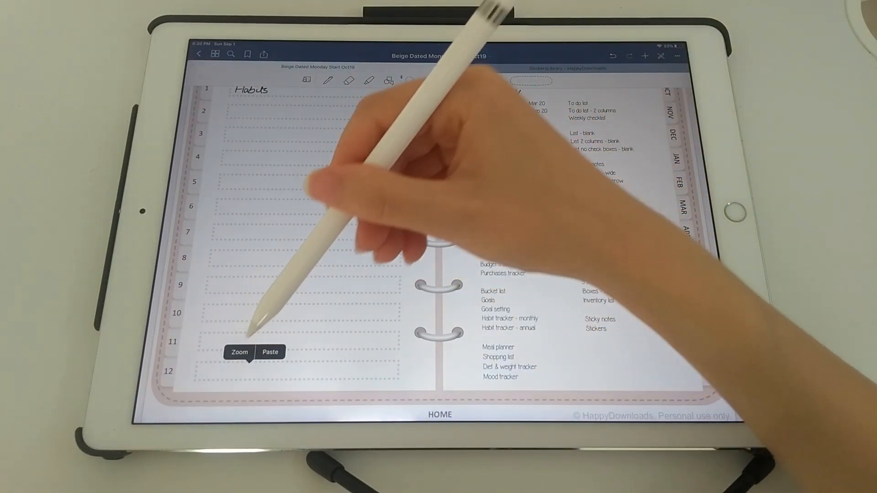
{"action": "left_click", "coordinate": [270, 352]}
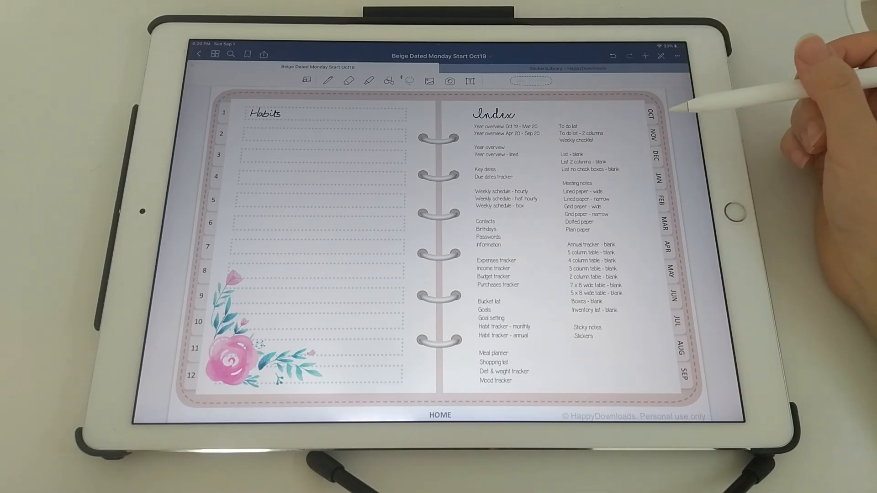
{"action": "mouse_move", "coordinate": [671, 109]}
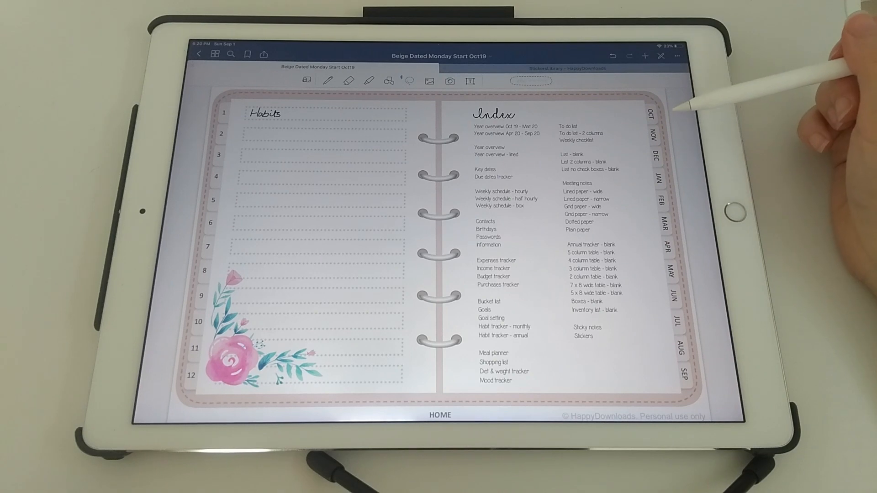
Open the Beige Dated planner's favourited week of 11 November from Favorites
{"action": "left_click", "coordinate": [660, 110]}
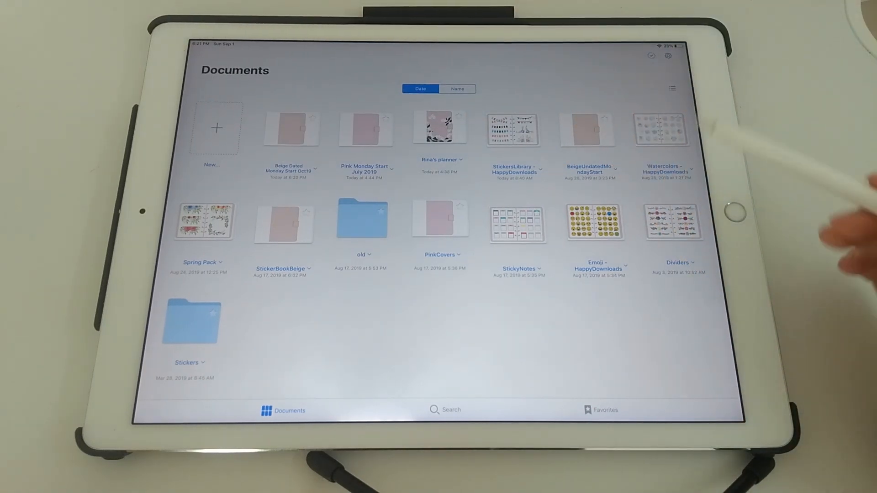
{"action": "left_click", "coordinate": [601, 409]}
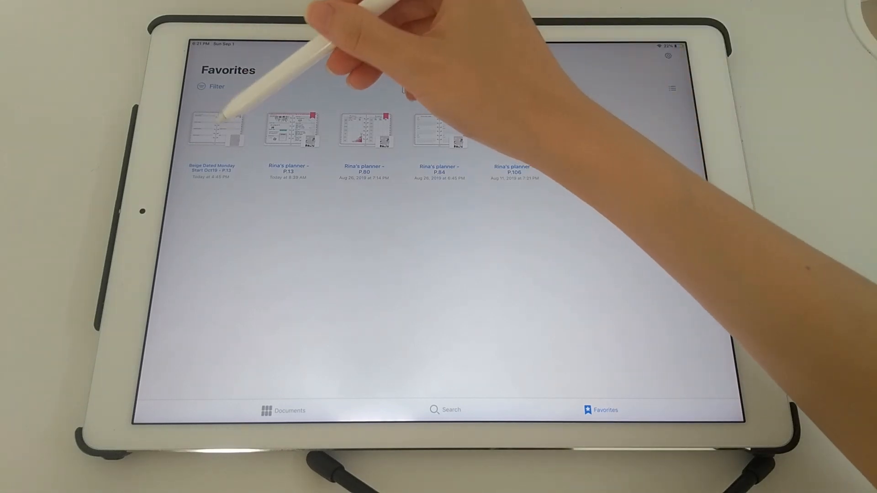
{"action": "left_click", "coordinate": [215, 129]}
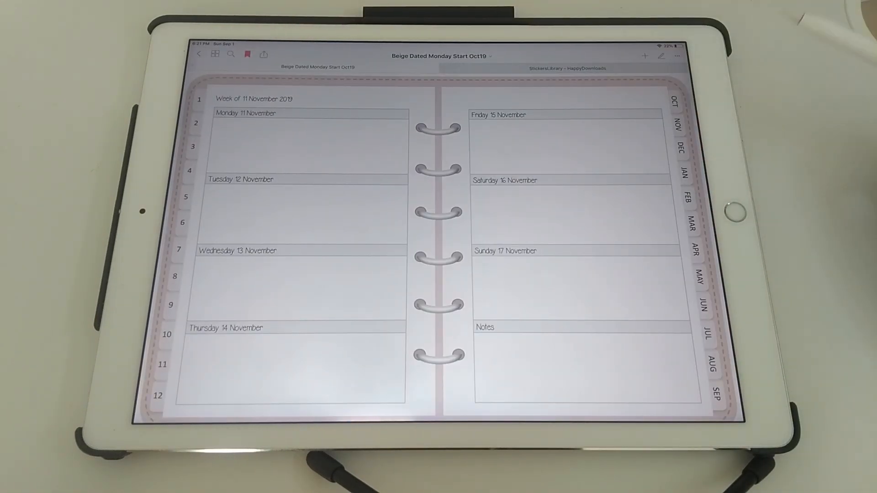